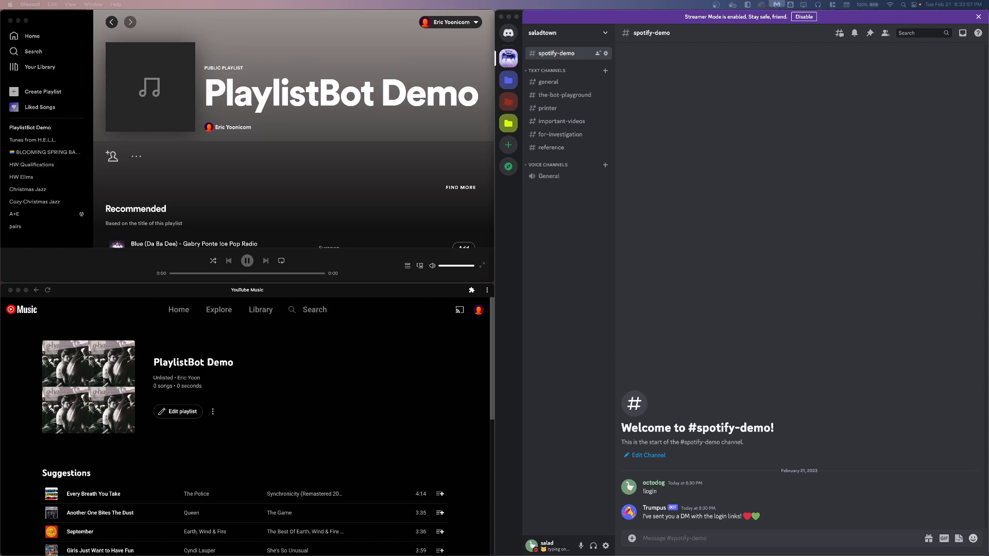
mouse_move(671, 494)
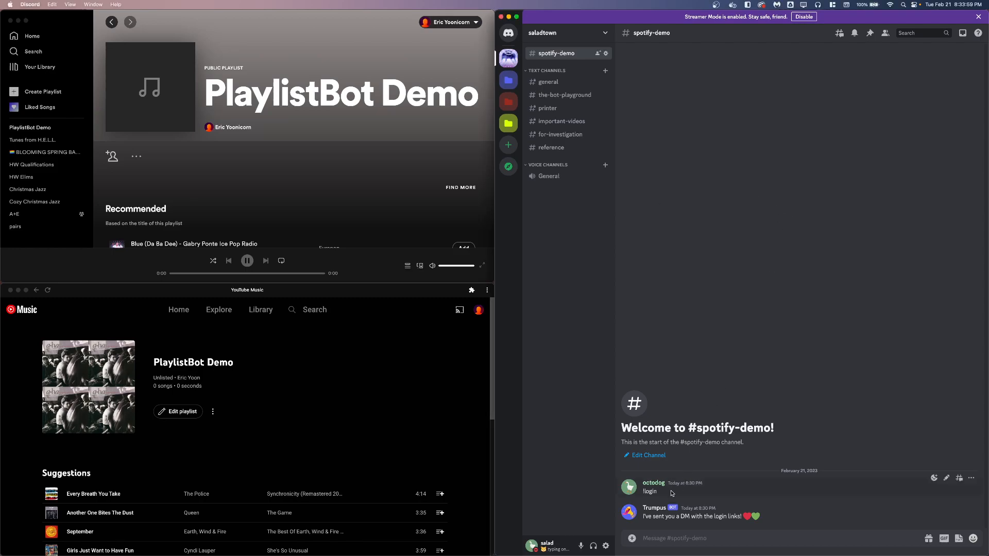
Copy the PlaylistBot Demo playlist link from Spotify's Share menu.
double_click(650, 491)
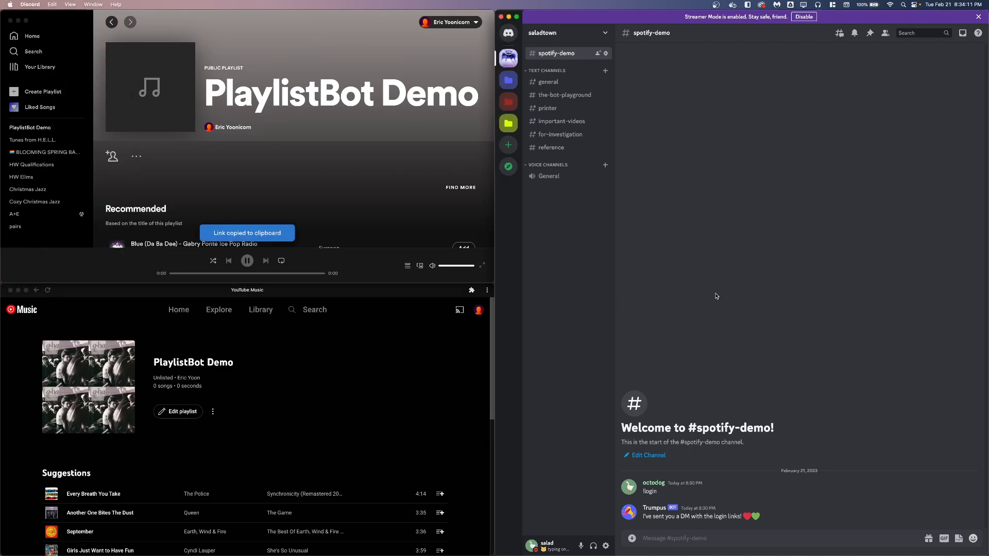
Send !setspot with the Spotify playlist link in #spotify-demo so the bot confirms the playlist ID.
type("!")
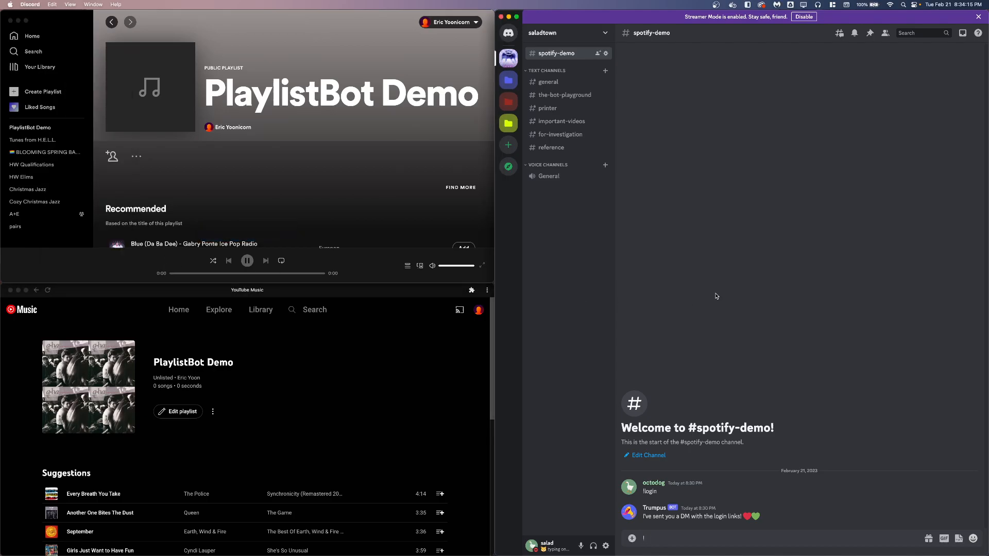
type("!setspto")
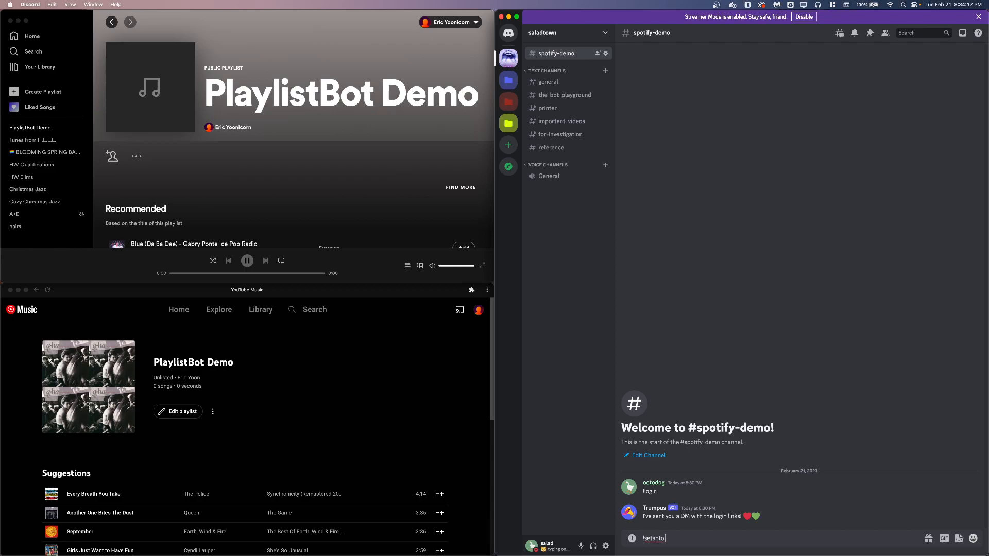
key("Enter")
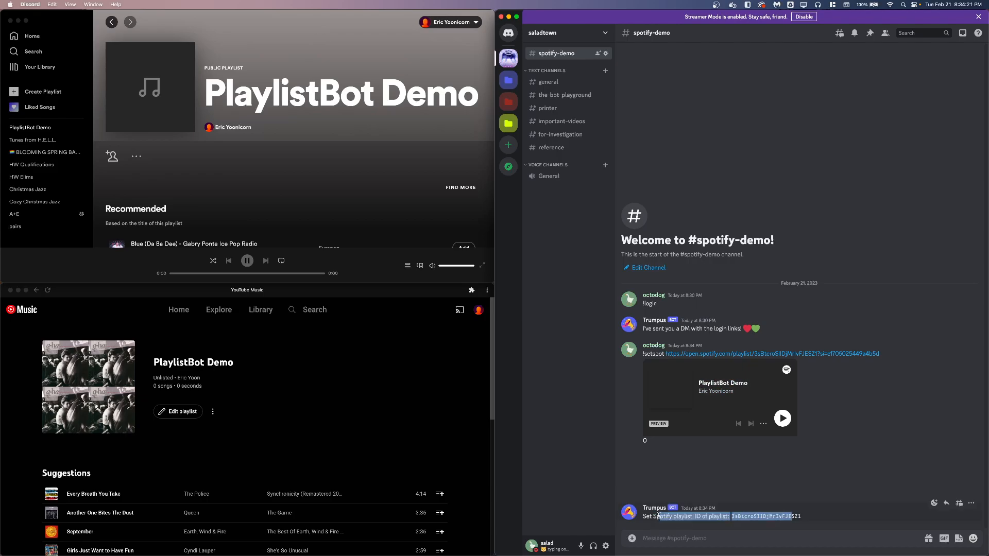
left_click(212, 411)
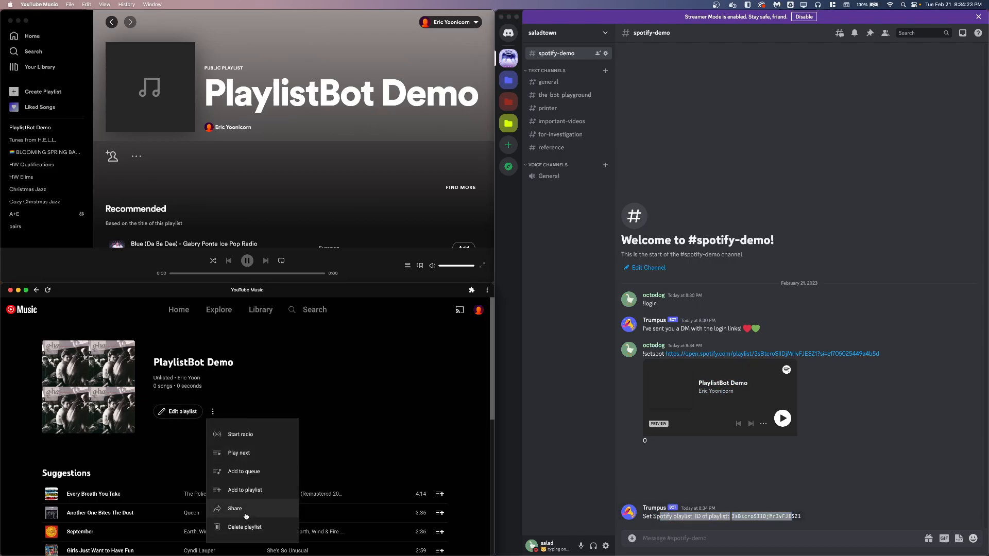
Share the YouTube Music PlaylistBot Demo link and post it with !setyt so the bot confirms it.
left_click(234, 508)
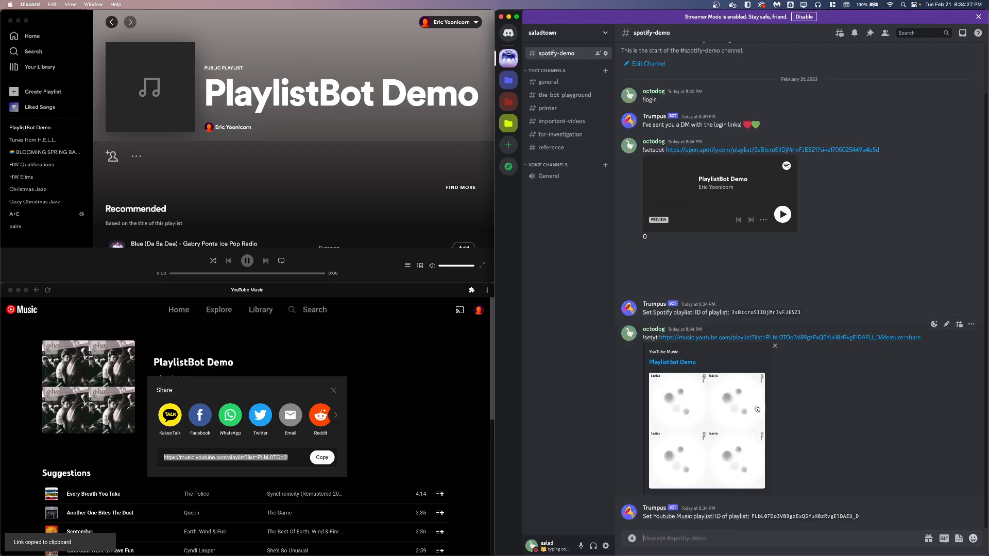
mouse_move(331, 204)
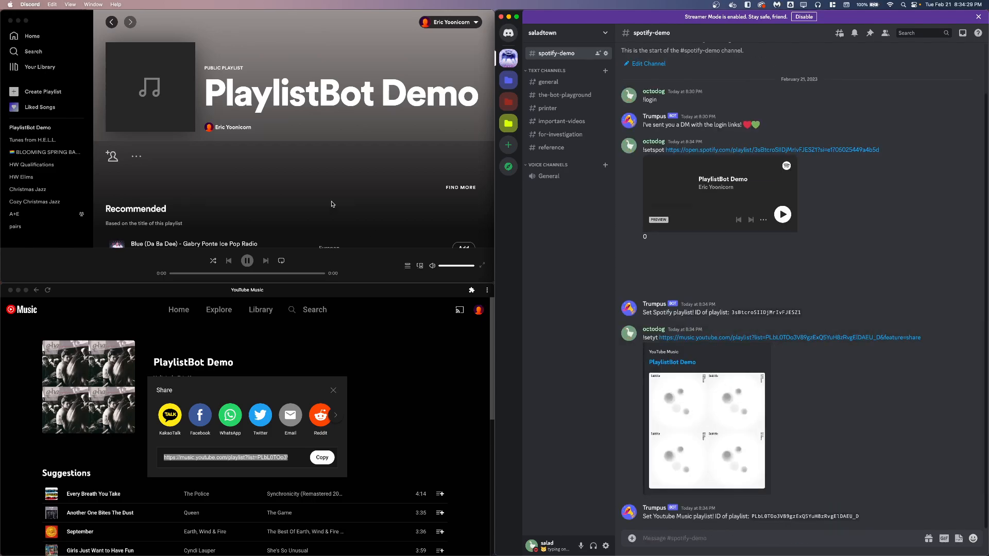
left_click(333, 391)
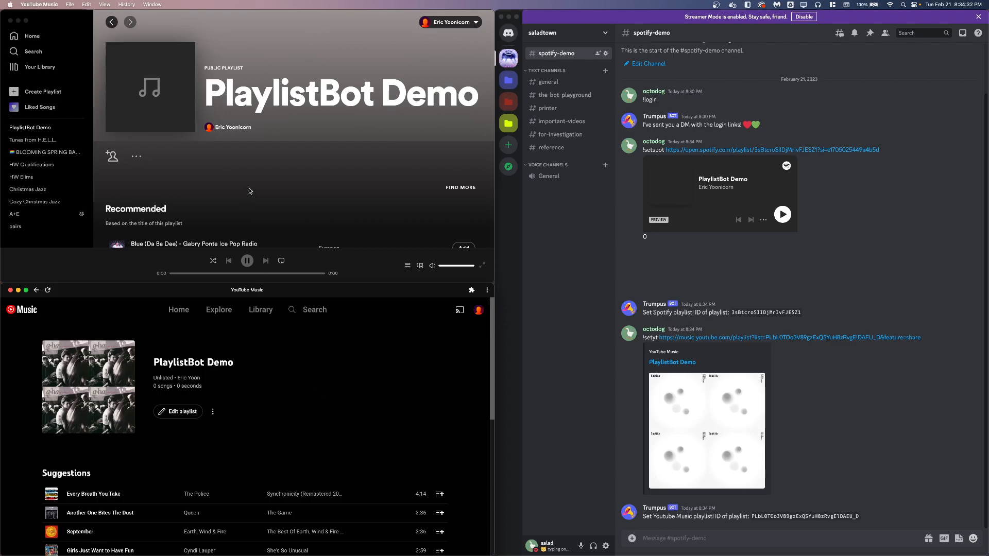
mouse_move(238, 457)
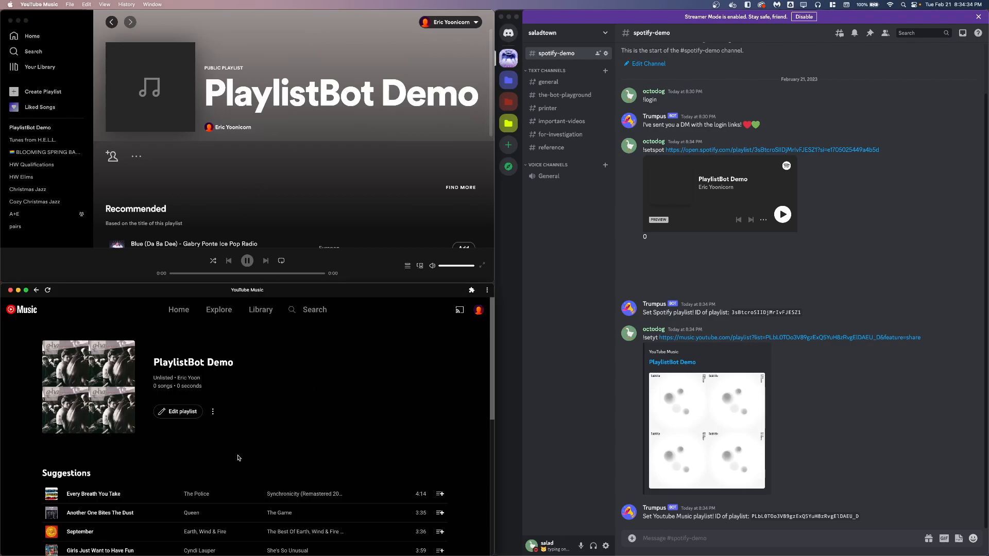
Copy the YouTube Music link for September and send it in Discord so the bot syncs it.
left_click(213, 411)
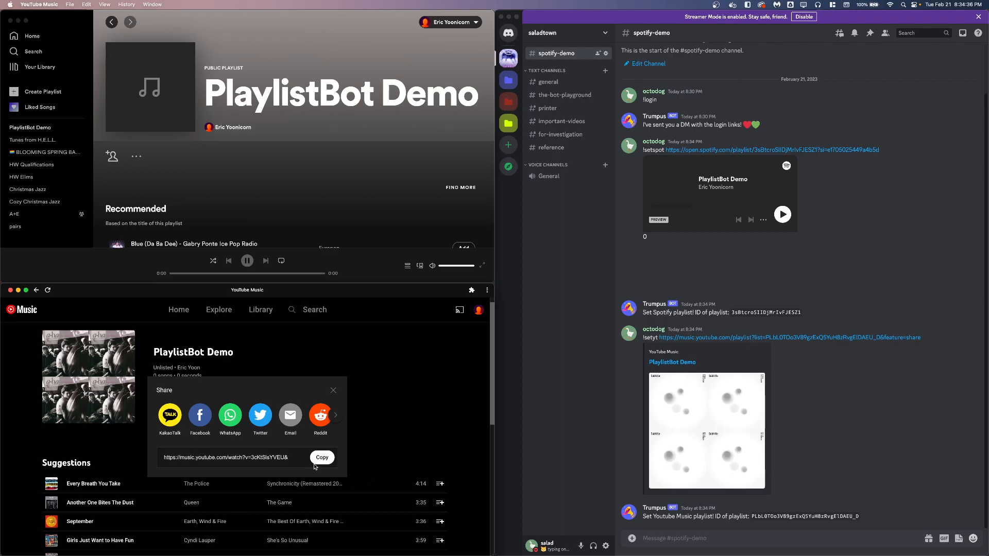
left_click(322, 457)
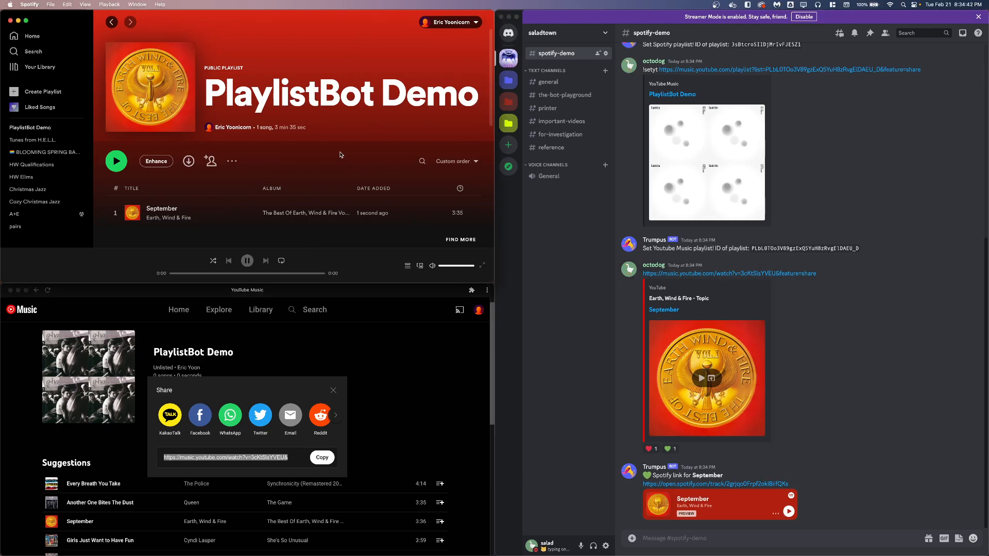
left_click(333, 389)
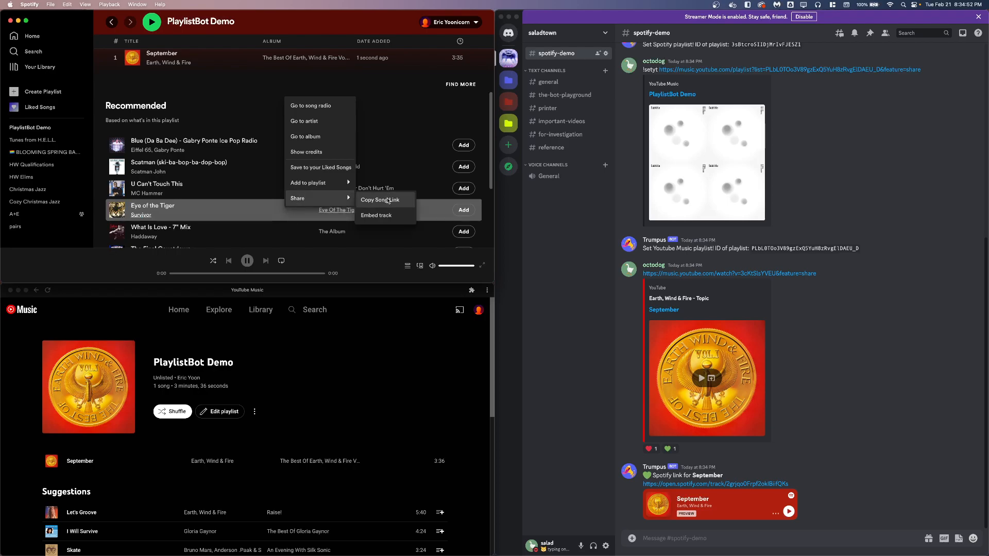
Copy Spotify's song link for Eye of the Tiger and post it in the Discord channel.
left_click(379, 199)
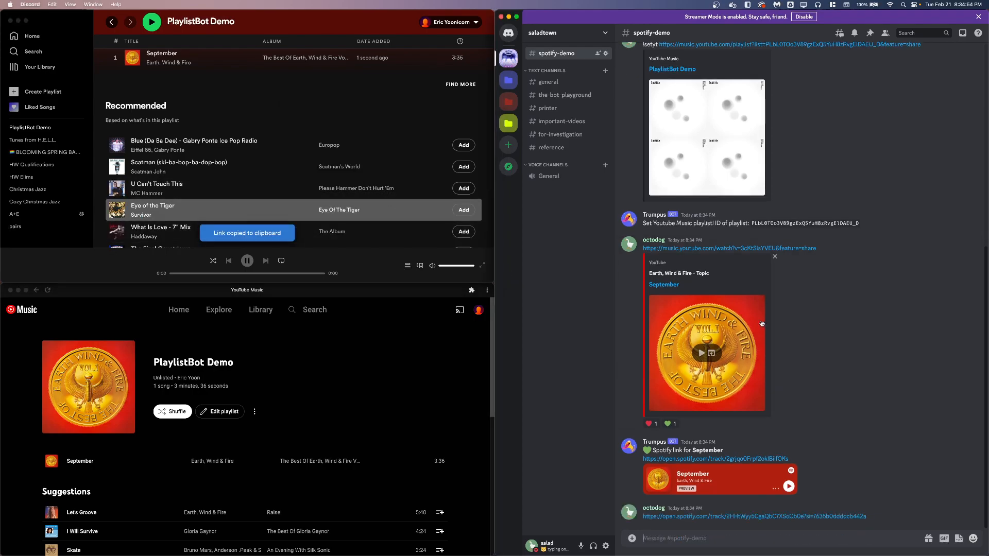